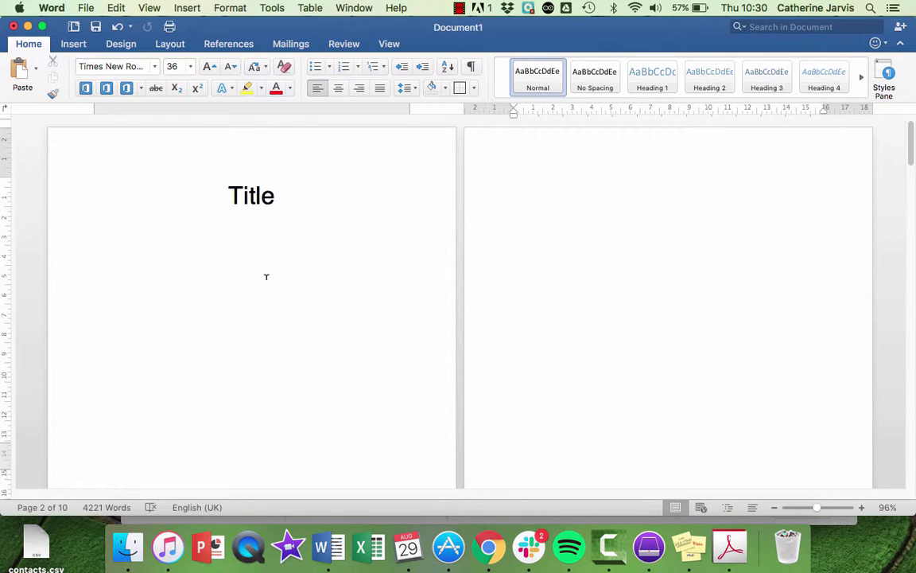
Insert the Classic automatic table of contents from the References tab on page two.
left_click(514, 191)
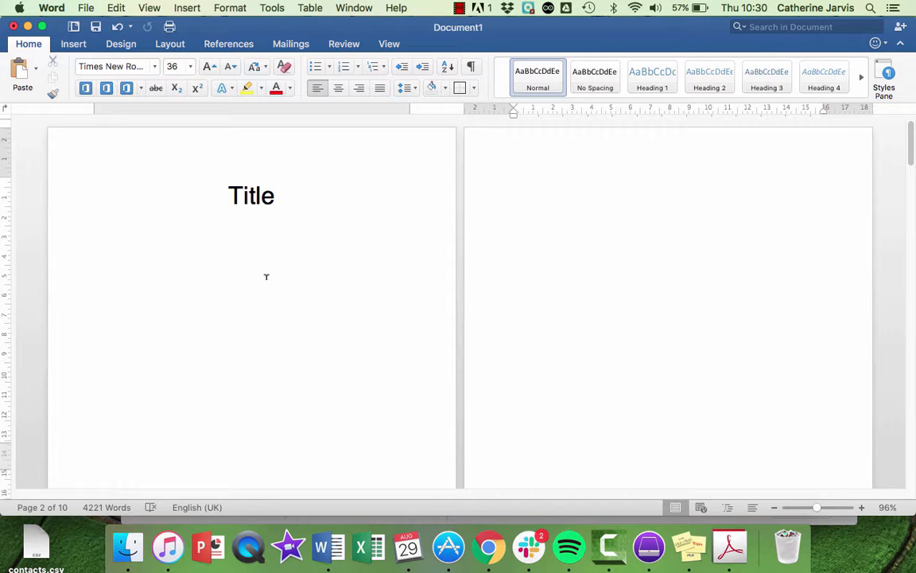
left_click(514, 191)
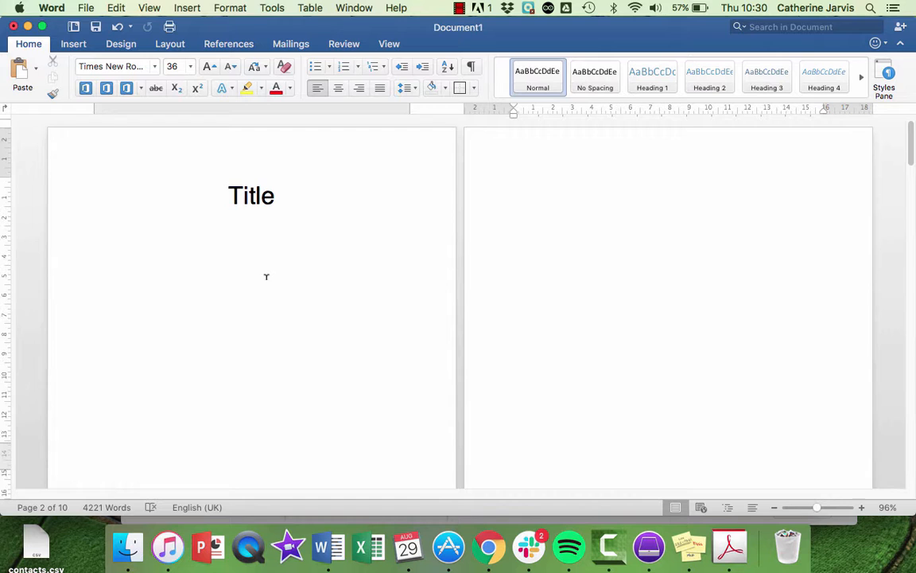
mouse_move(221, 57)
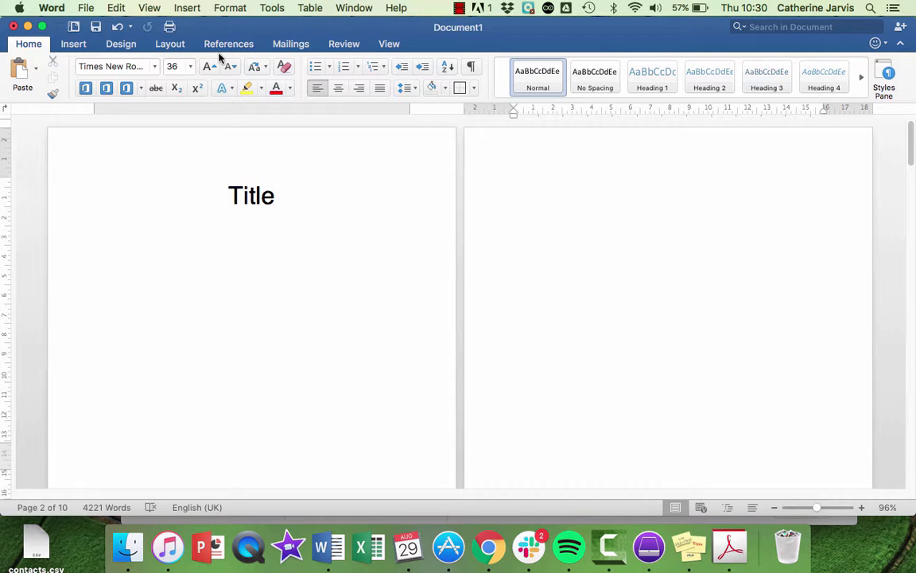
left_click(228, 43)
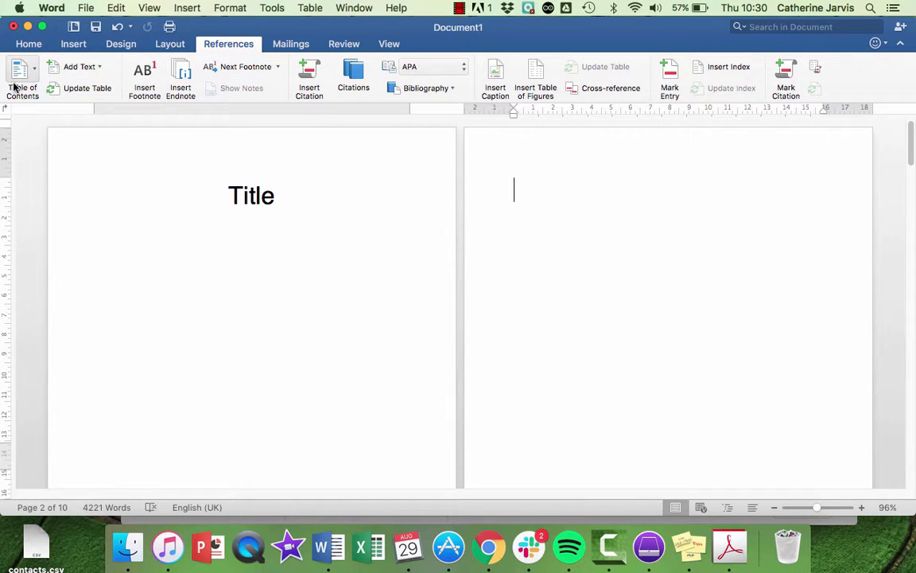
left_click(22, 79)
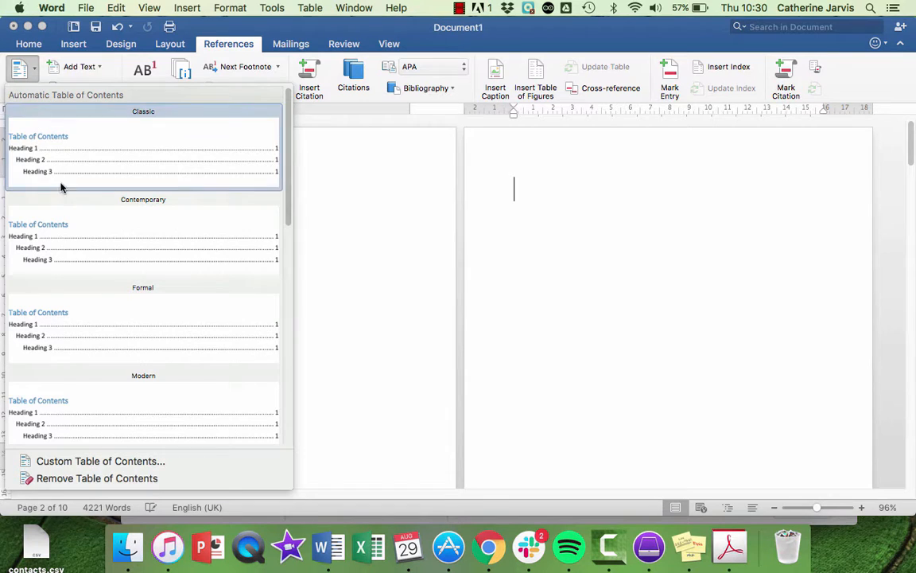
mouse_move(63, 329)
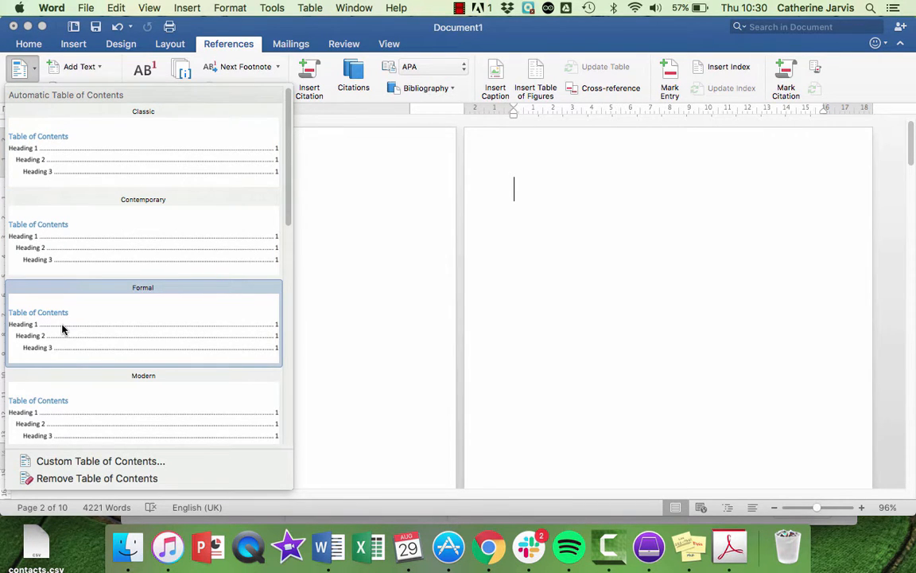
mouse_move(141, 165)
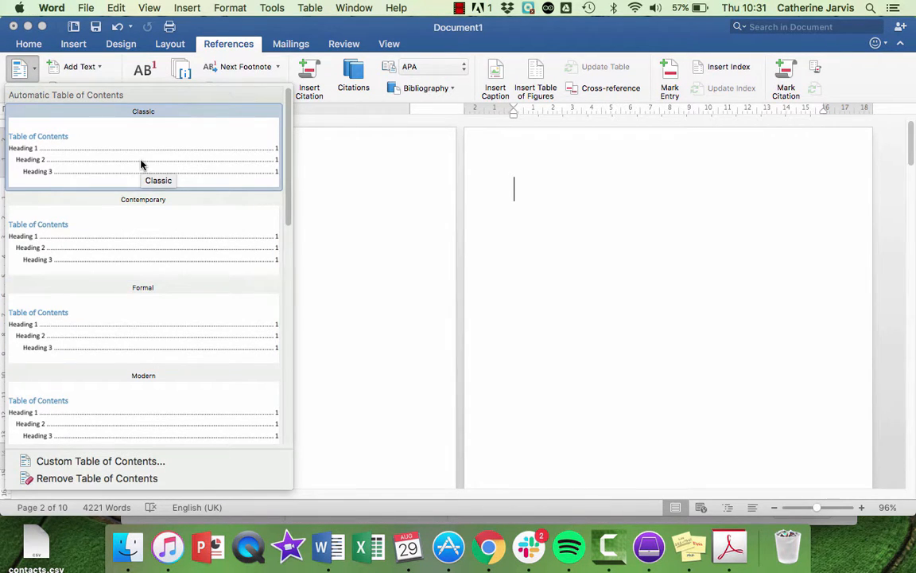
left_click(143, 151)
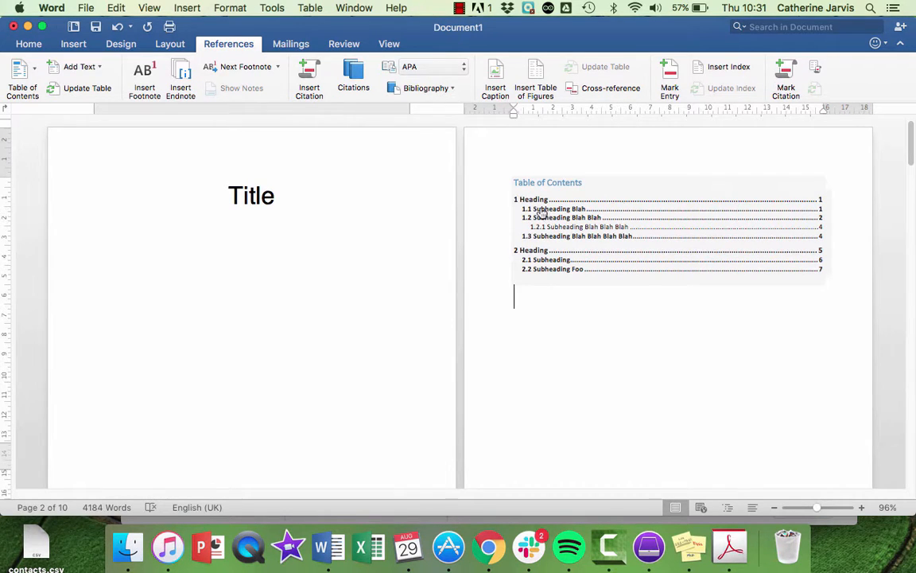
left_click(28, 44)
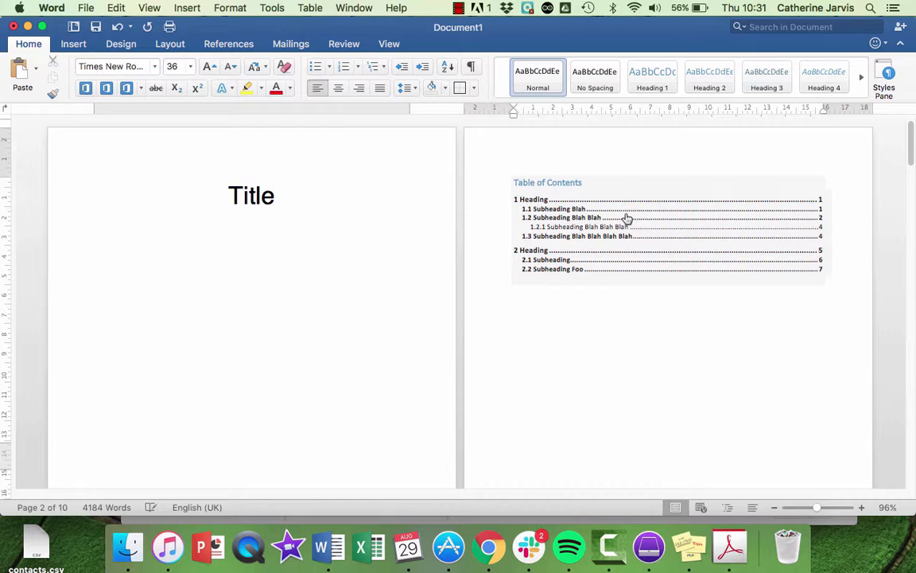
Update the entire table of contents, not just page numbers.
left_click(627, 218)
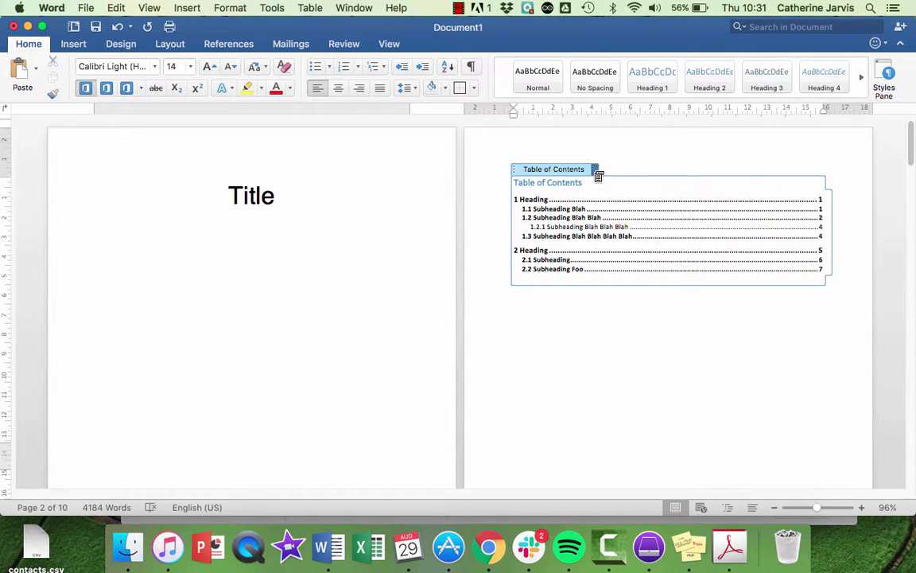
left_click(595, 170)
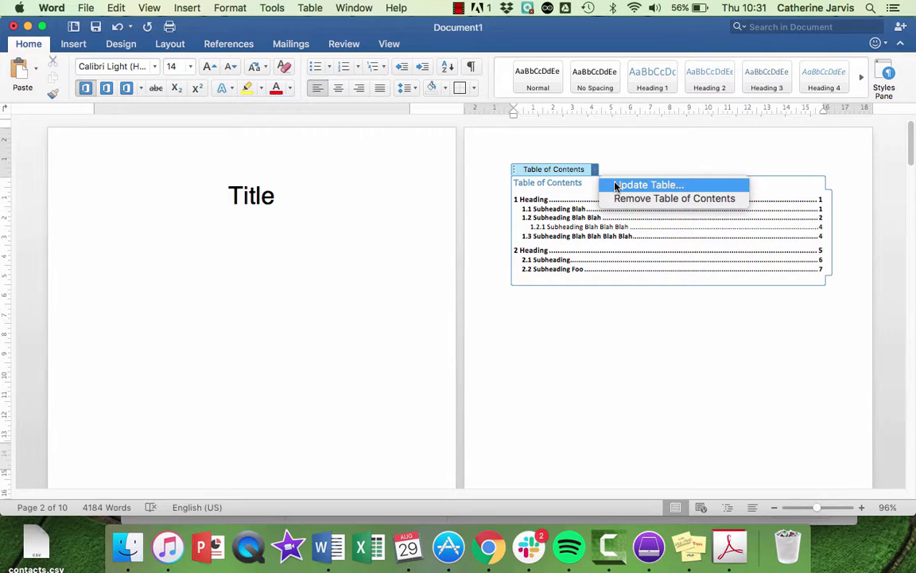
left_click(649, 185)
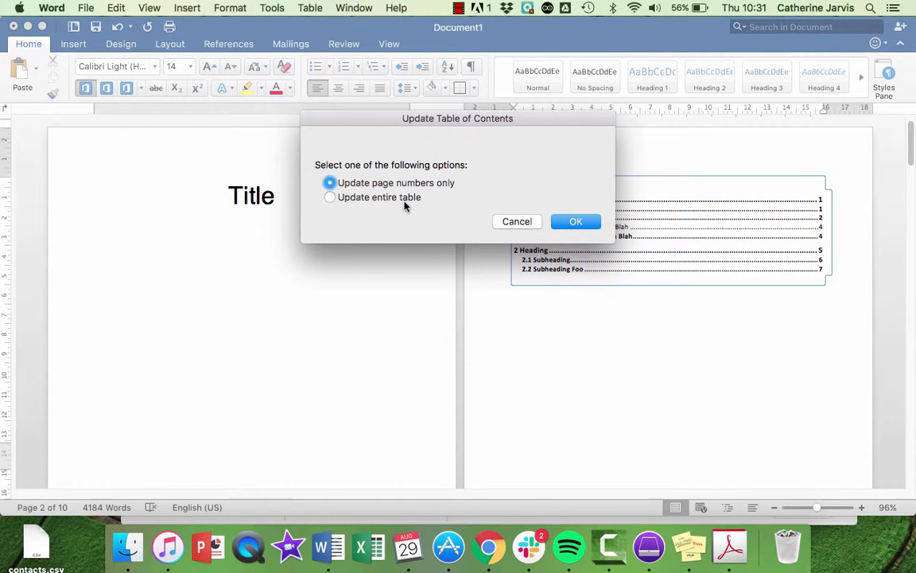
left_click(329, 196)
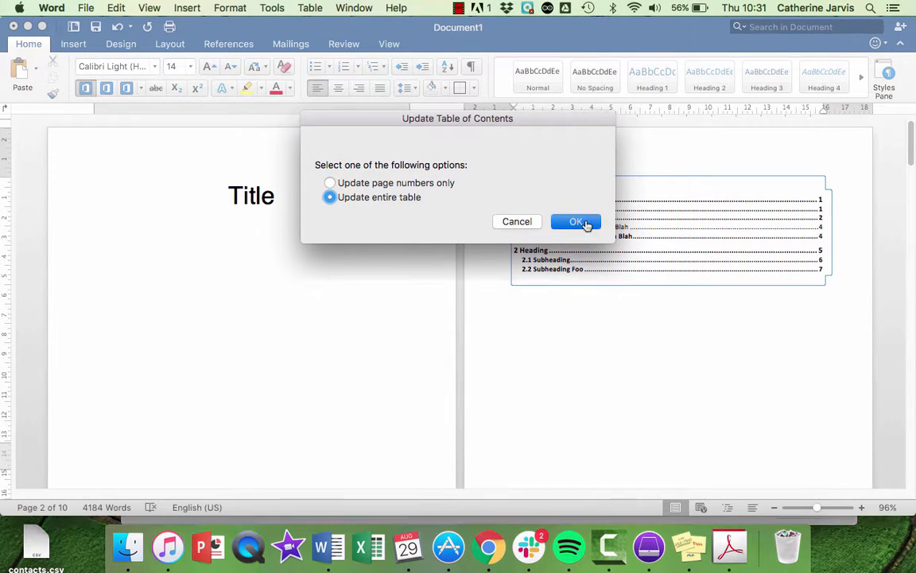
left_click(576, 221)
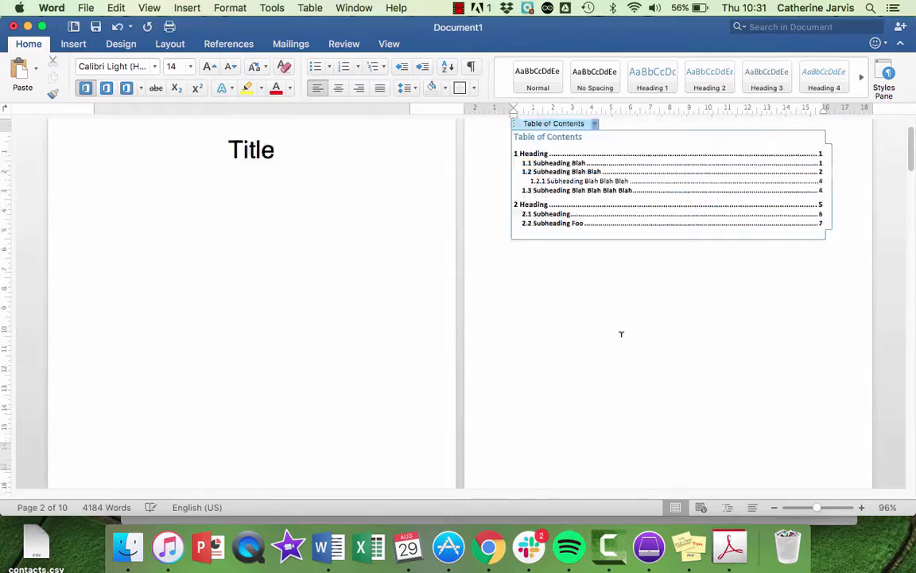
Type the 'Heading – Yeah!' line at the document's end and style it Heading 1.
scroll("down", 3)
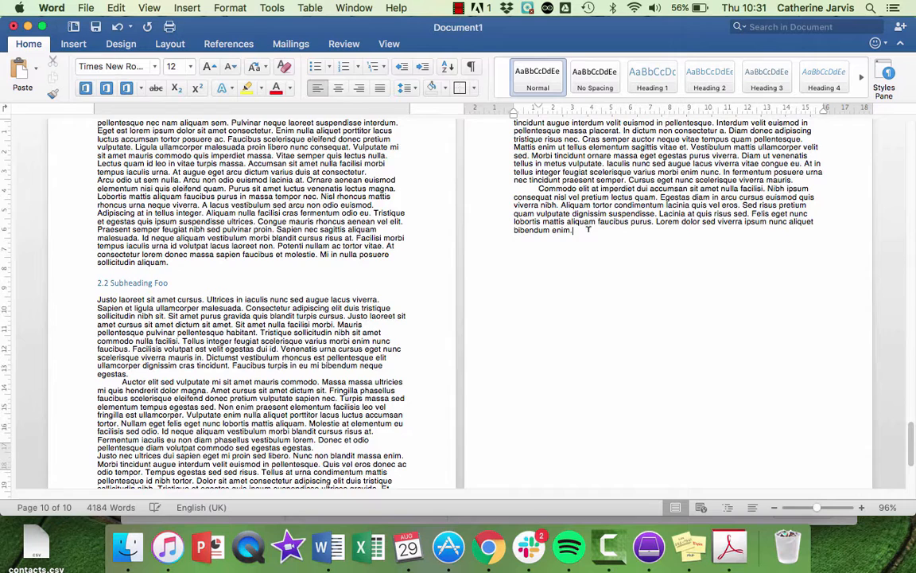
type("HEading – Yeah!")
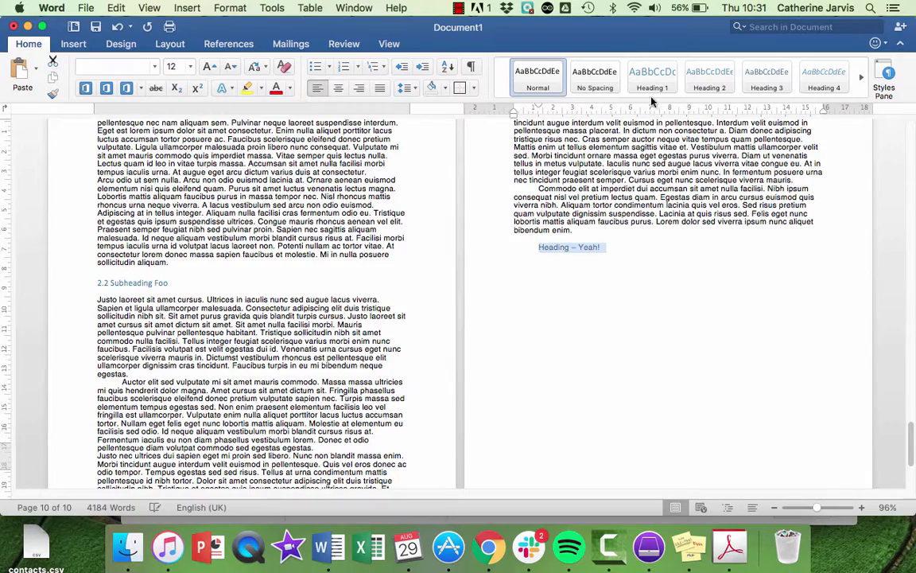
left_click(652, 77)
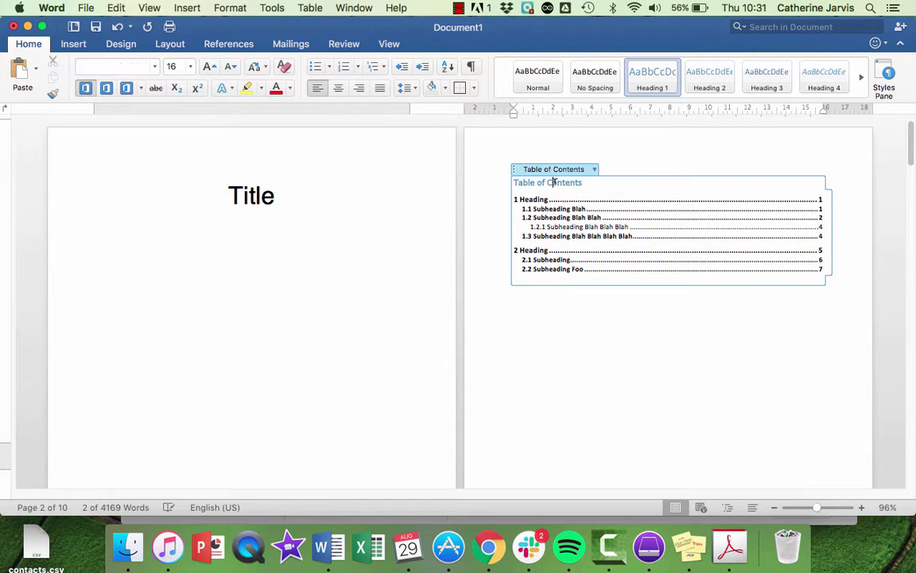
Update the entire table of contents so 'Heading – Yeah!' appears on page 8.
left_click(593, 168)
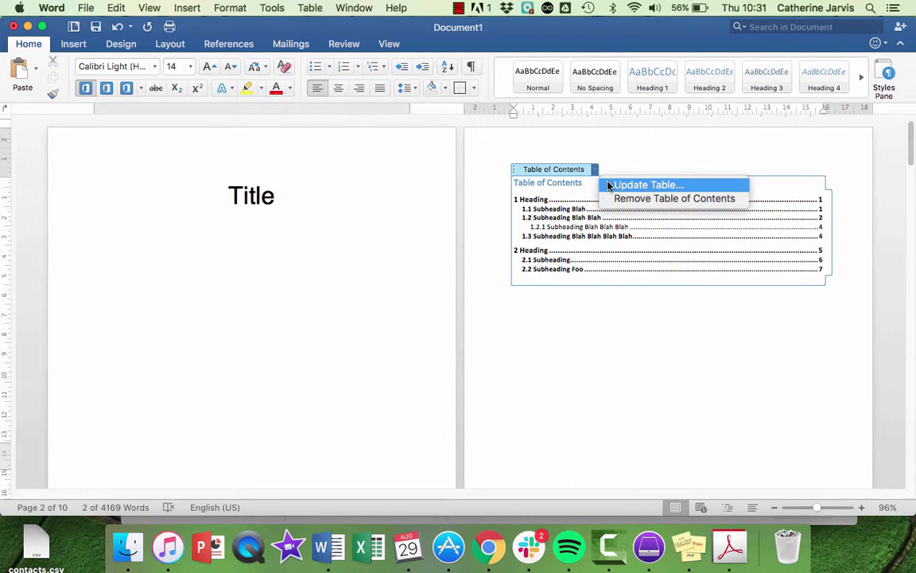
left_click(648, 184)
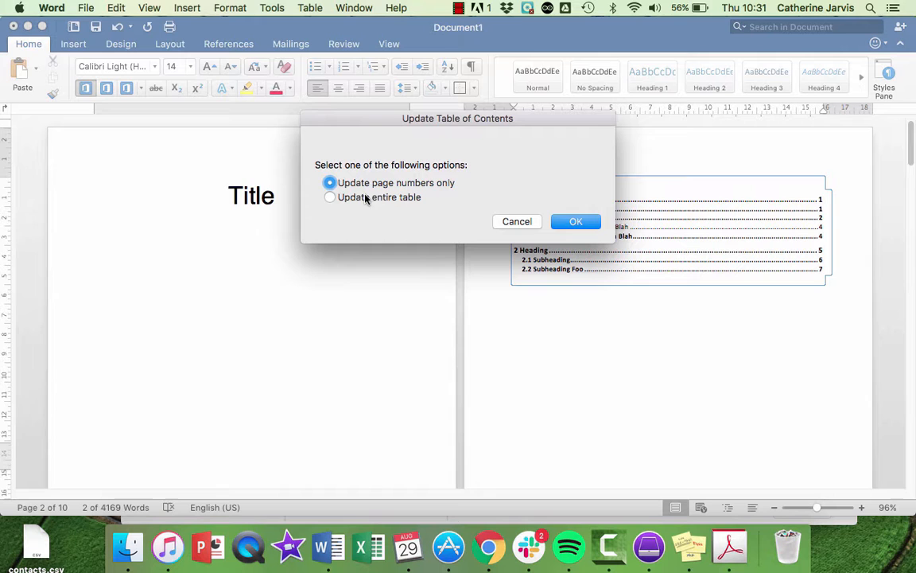
left_click(576, 222)
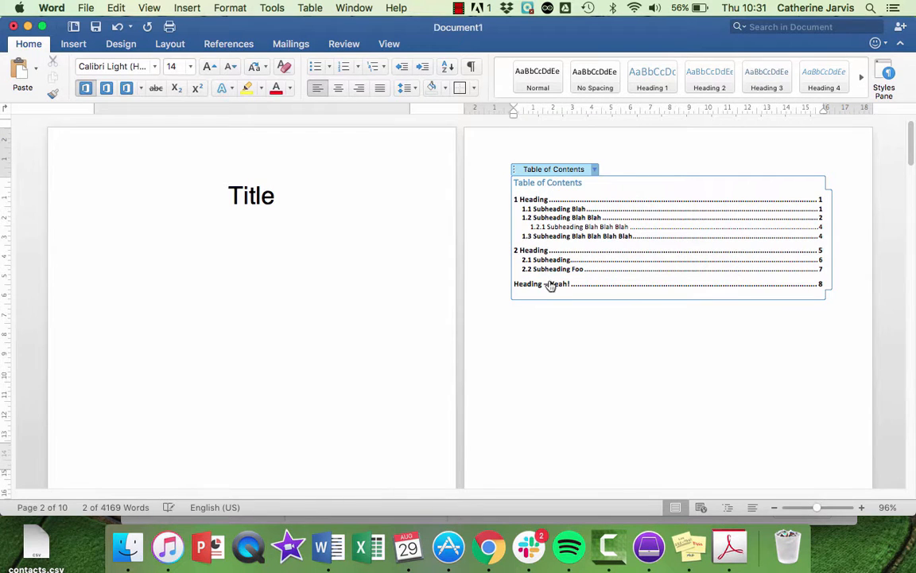
left_click(619, 311)
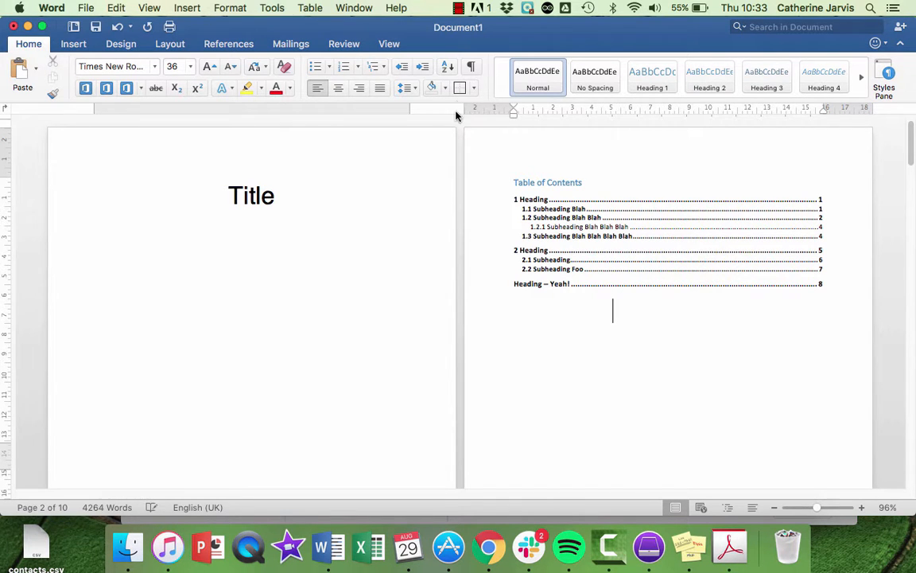
Turn on Show/Hide ¶ formatting marks and switch to the References tab.
left_click(471, 66)
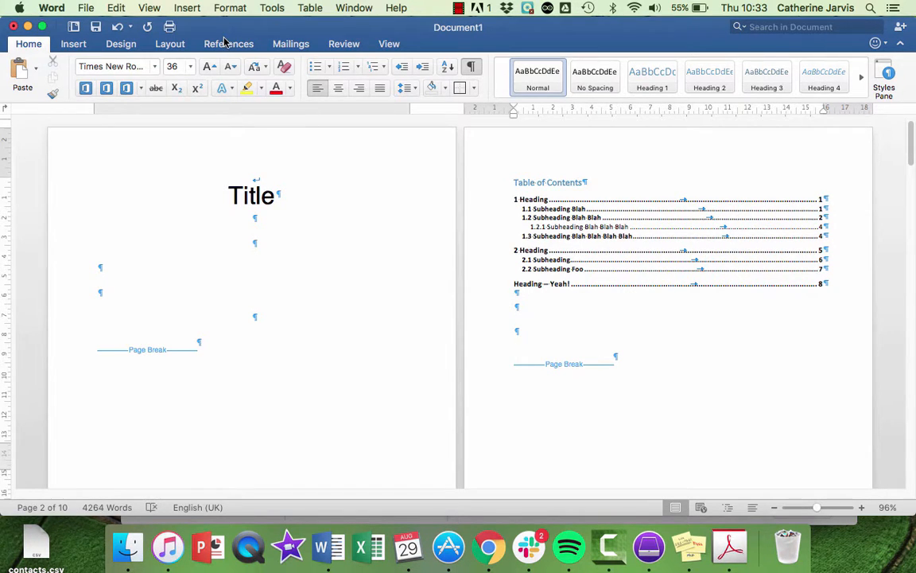
left_click(229, 44)
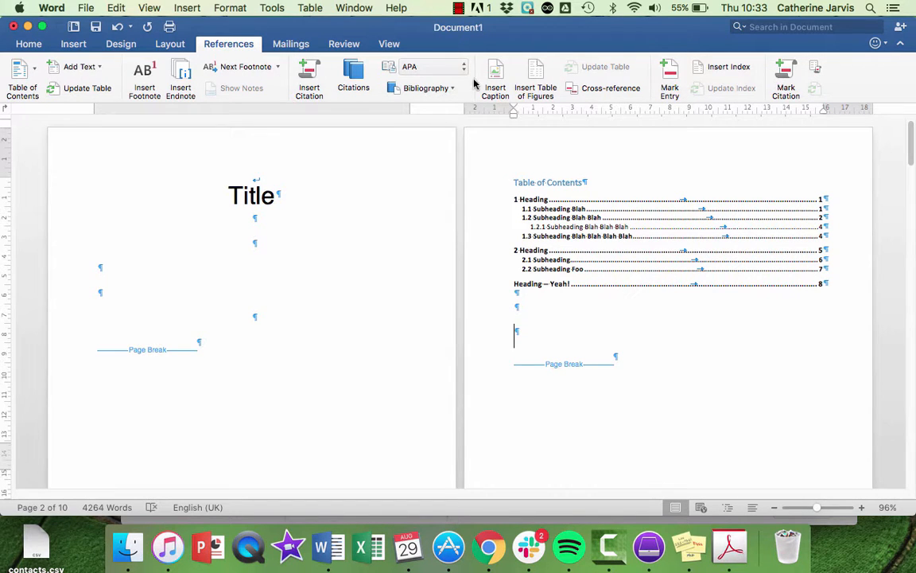
Insert a table of figures using the Figure caption label.
left_click(535, 76)
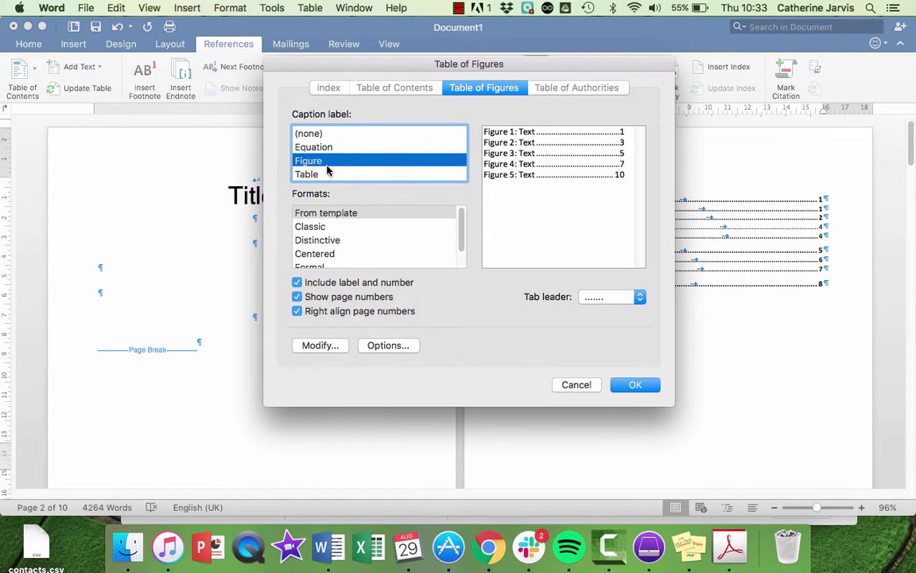
left_click(635, 384)
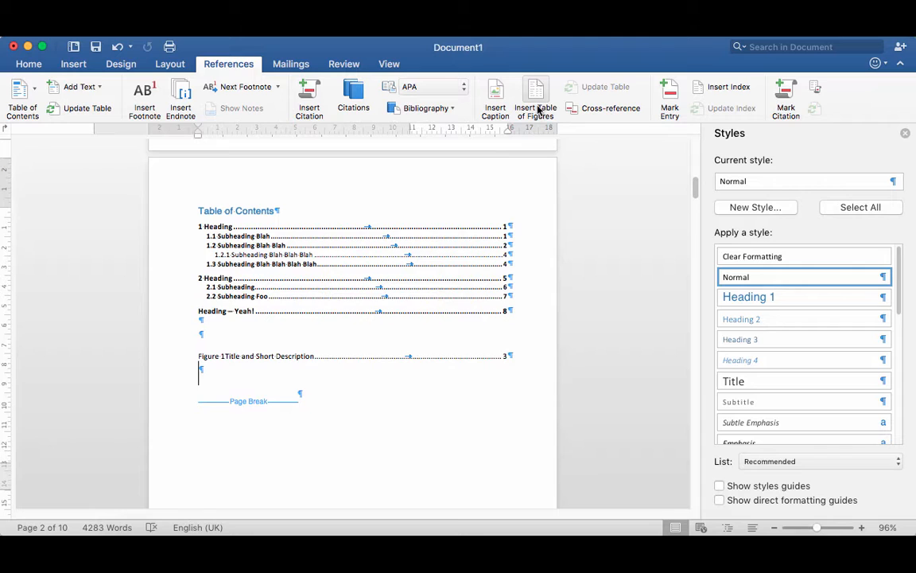
Insert a second table of figures using the Table caption label.
left_click(535, 95)
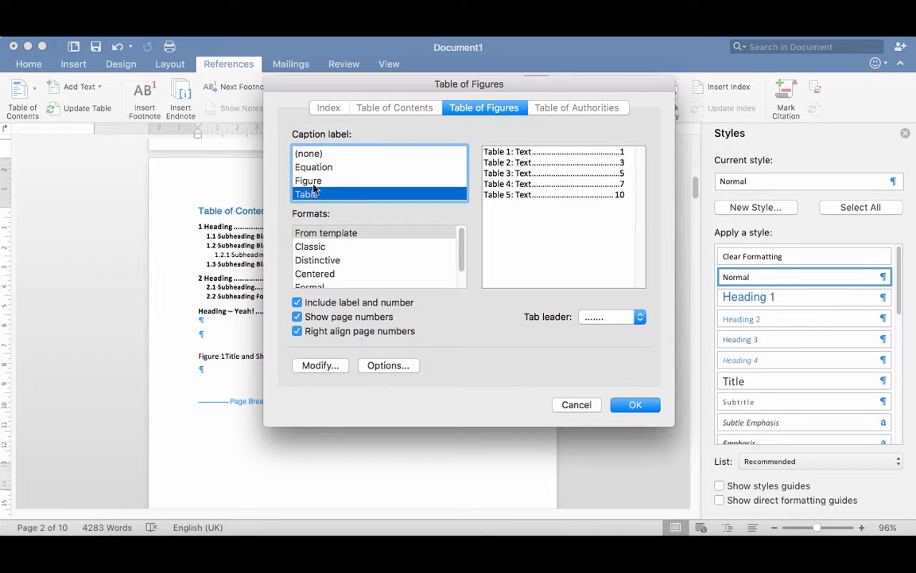
left_click(308, 180)
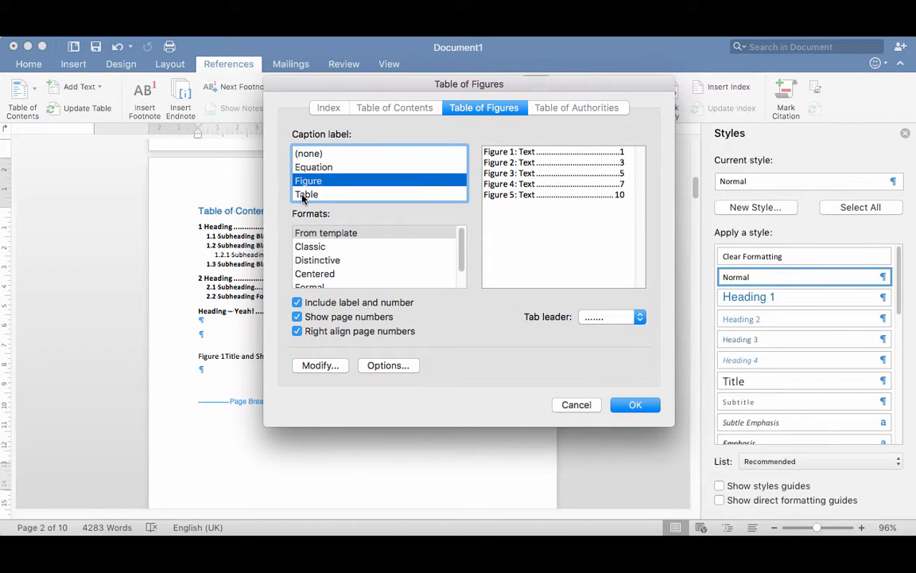
left_click(306, 194)
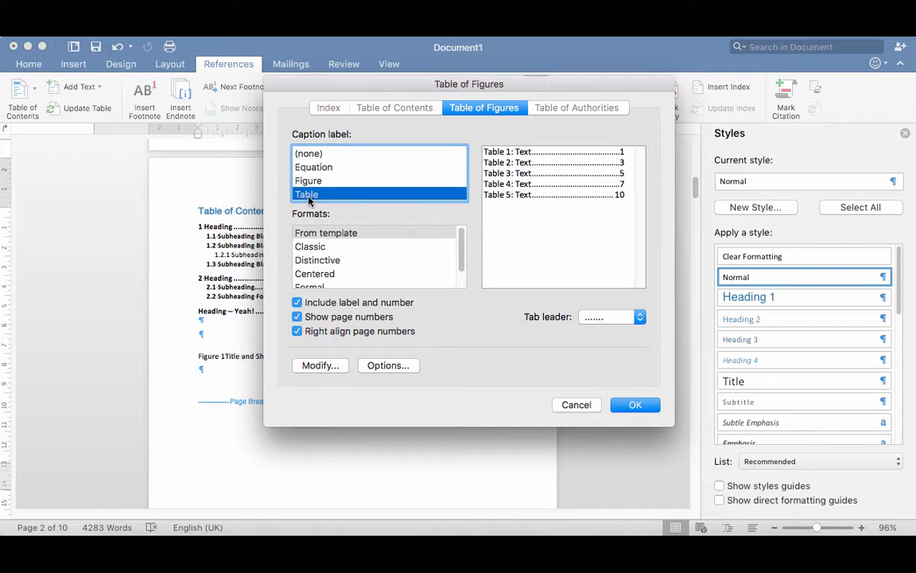
left_click(635, 404)
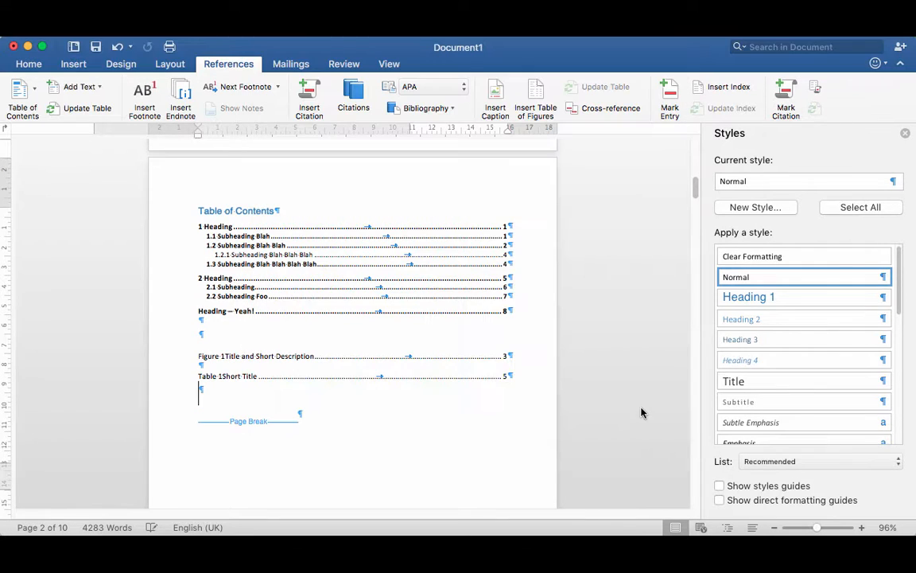